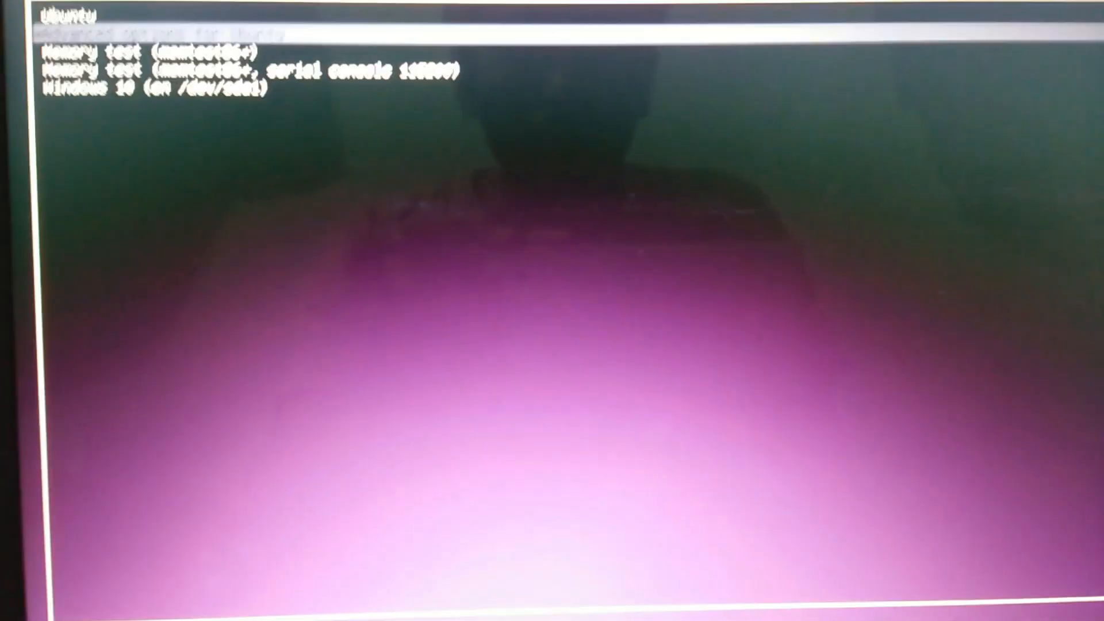
- Boot the Ubuntu recovery-mode entry from Advanced options and wait for the Recovery Menu
key(Down)
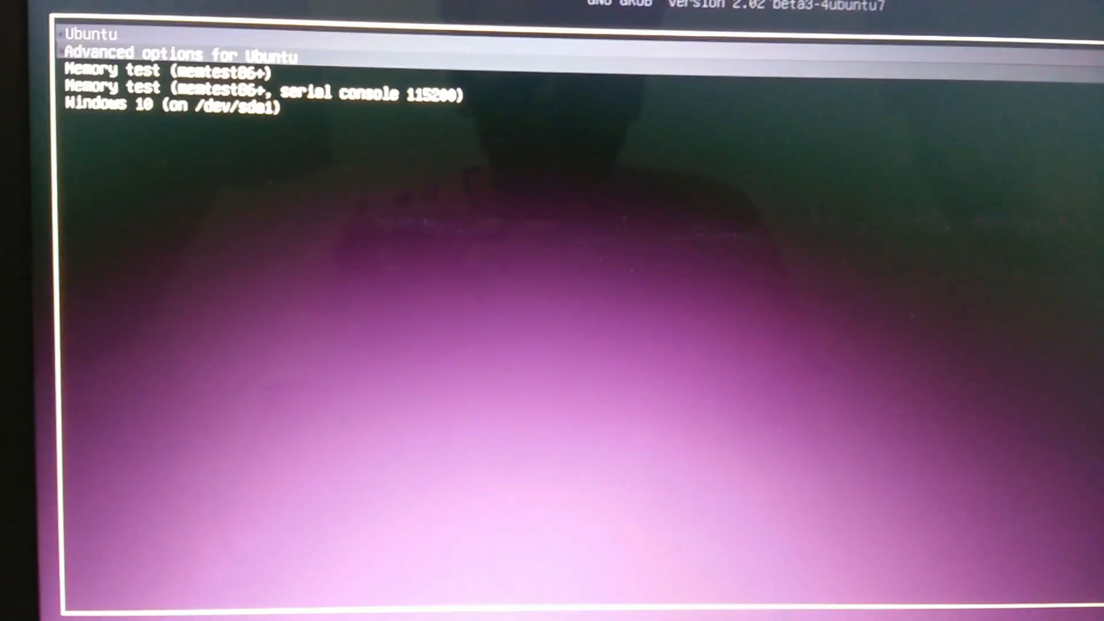
key(Down)
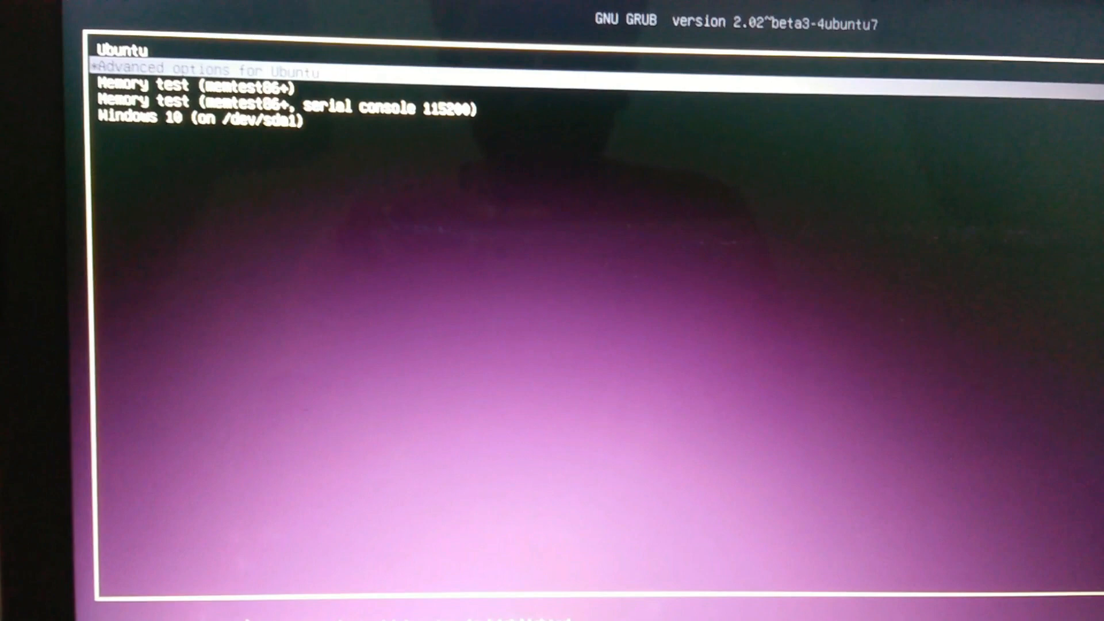
key(Return)
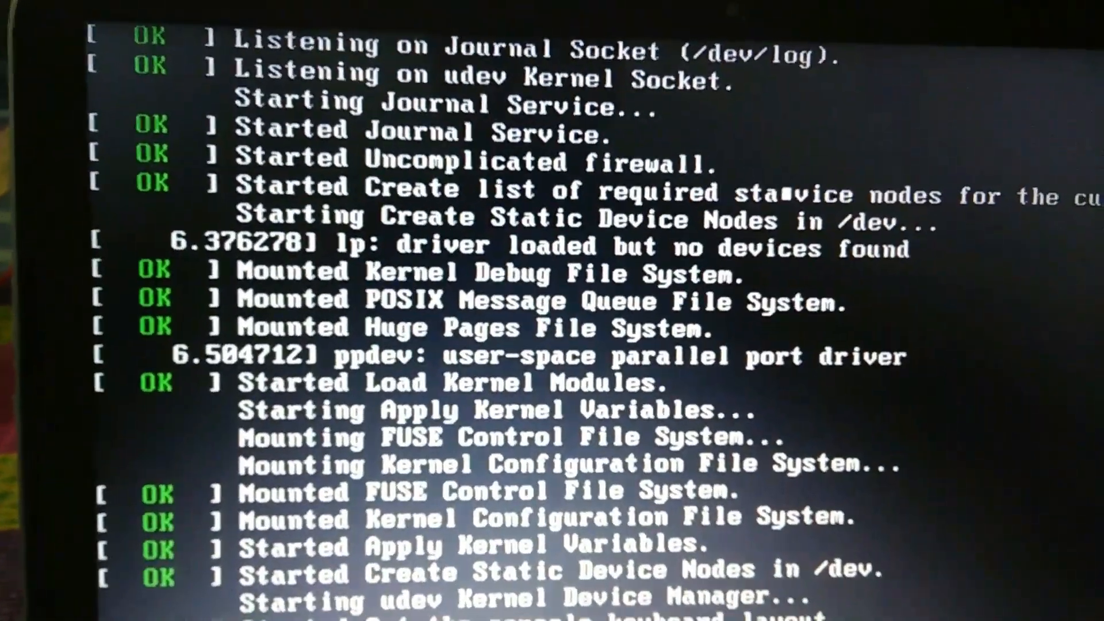
scroll(down, 3)
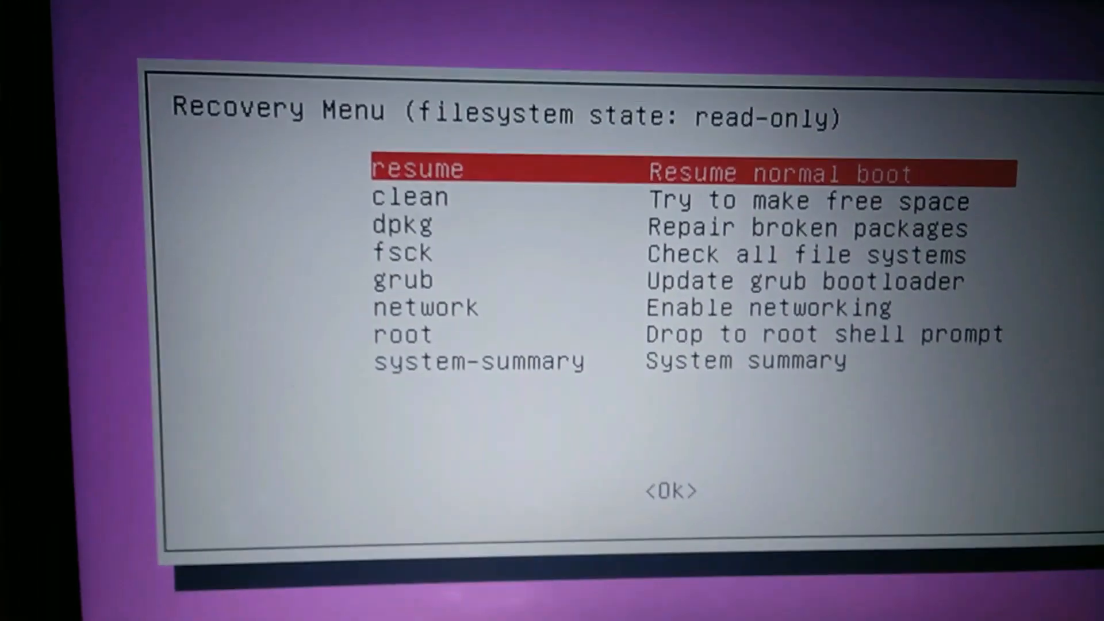
- Run 'grub – Update grub bootloader' and accept remounting the filesystem read/write
key(Down)
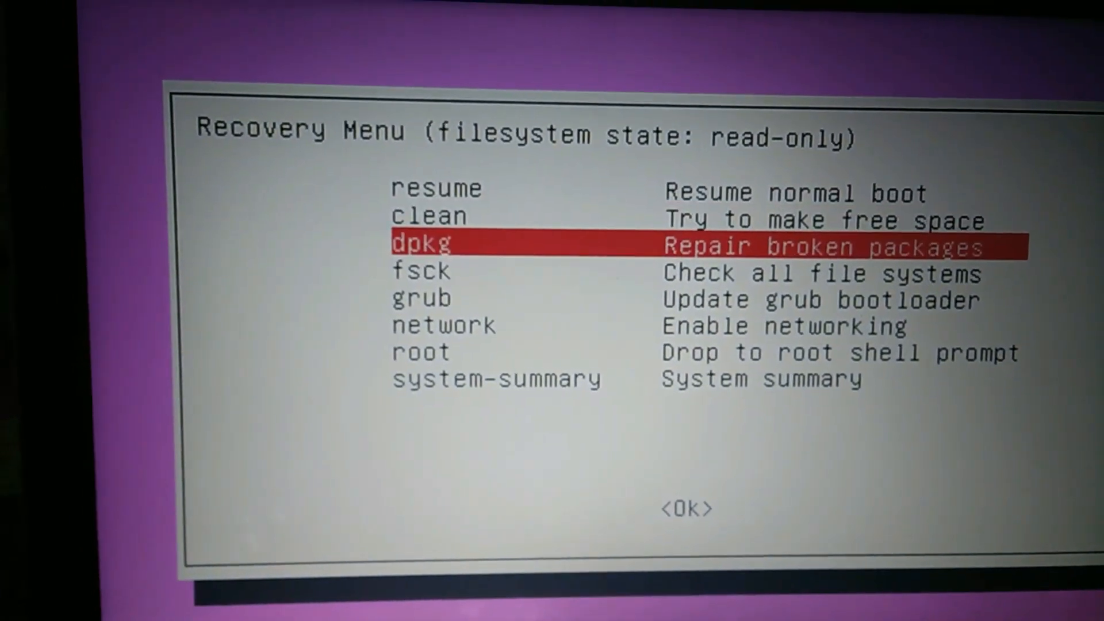
key(Down)
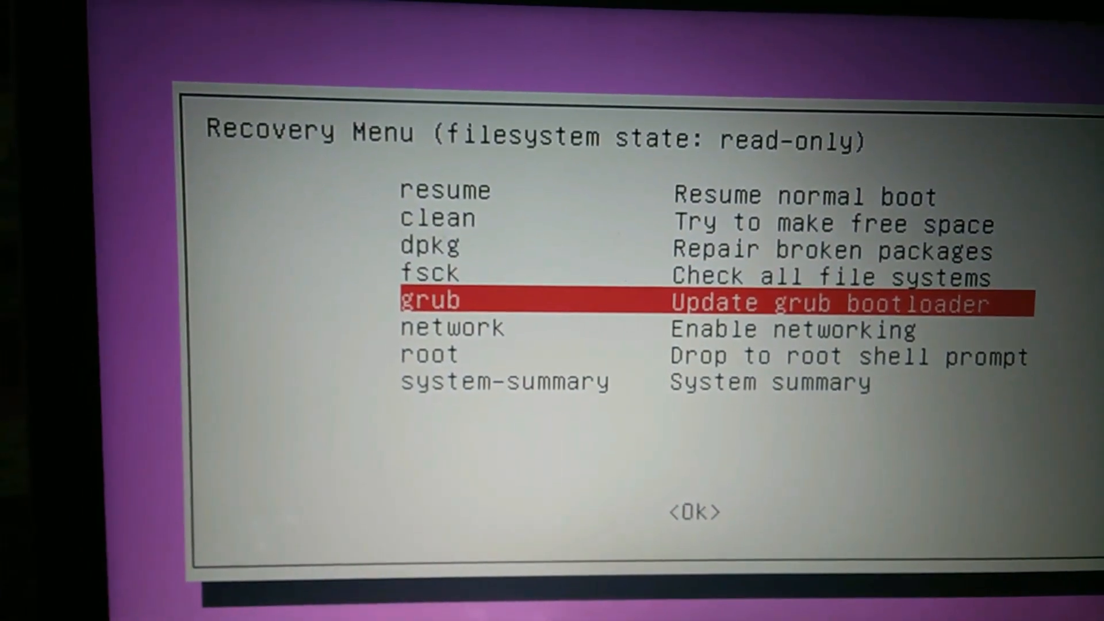
key(Return)
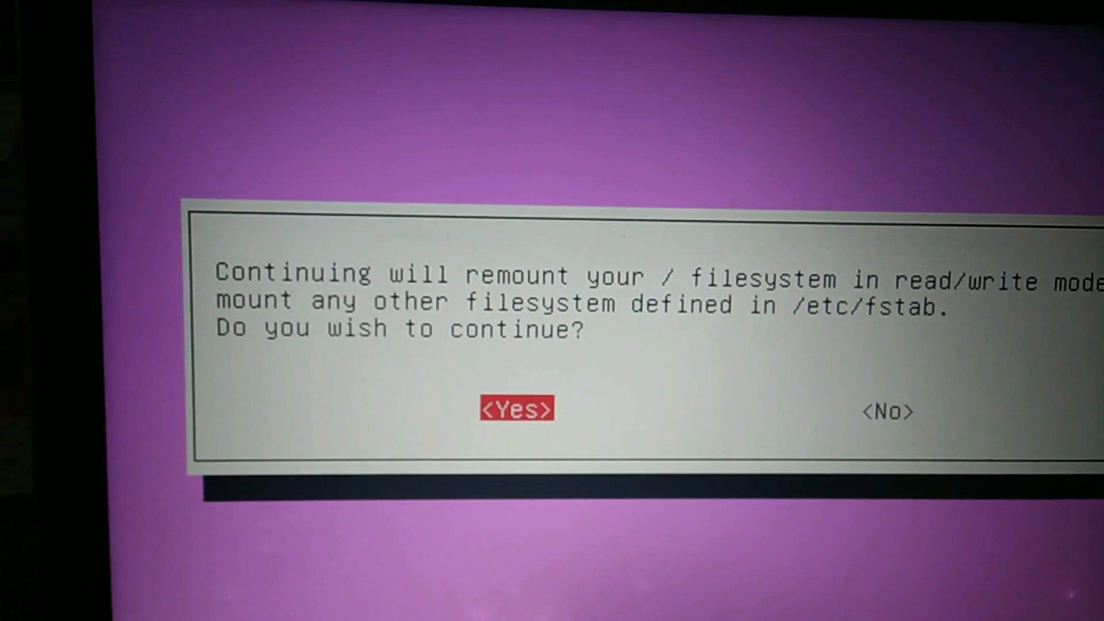
click(517, 408)
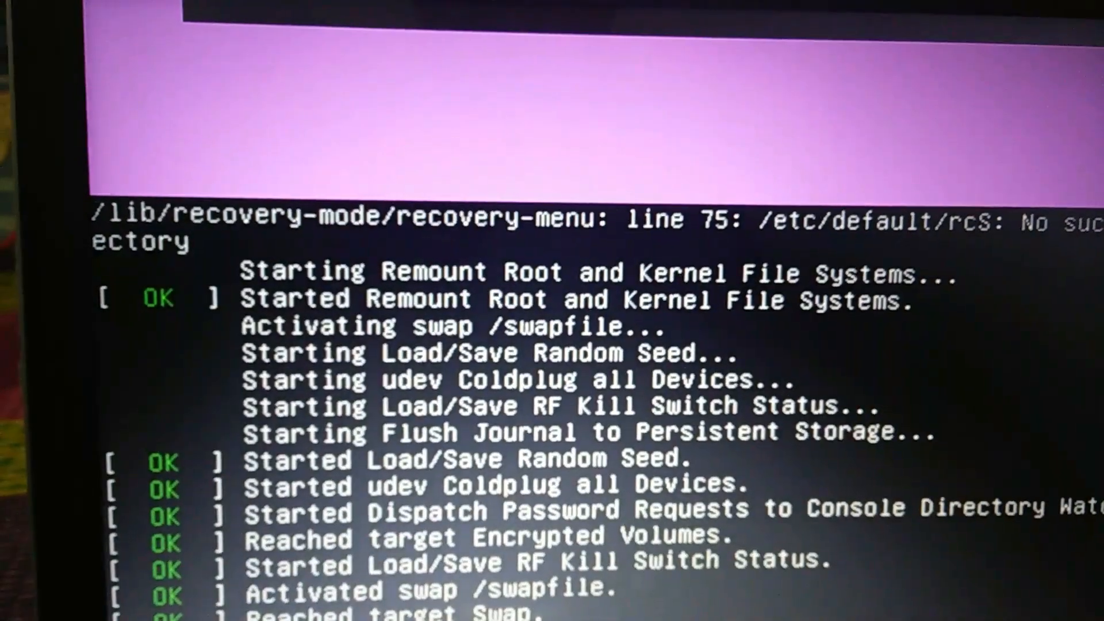